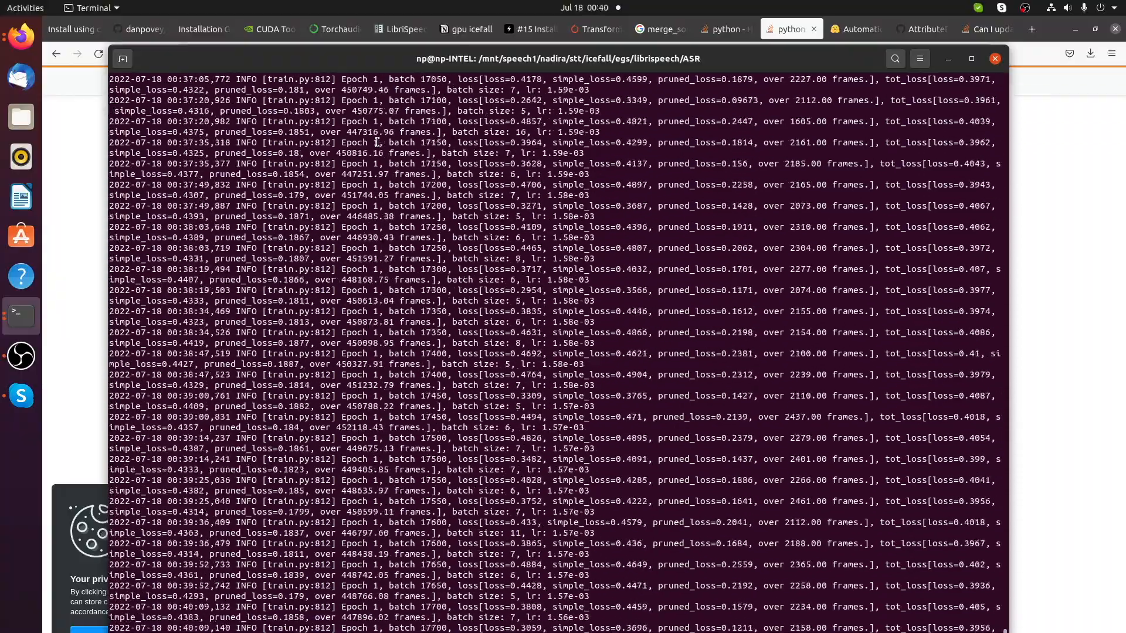
{"action": "scroll", "scroll_direction": "down", "scroll_amount": 3}
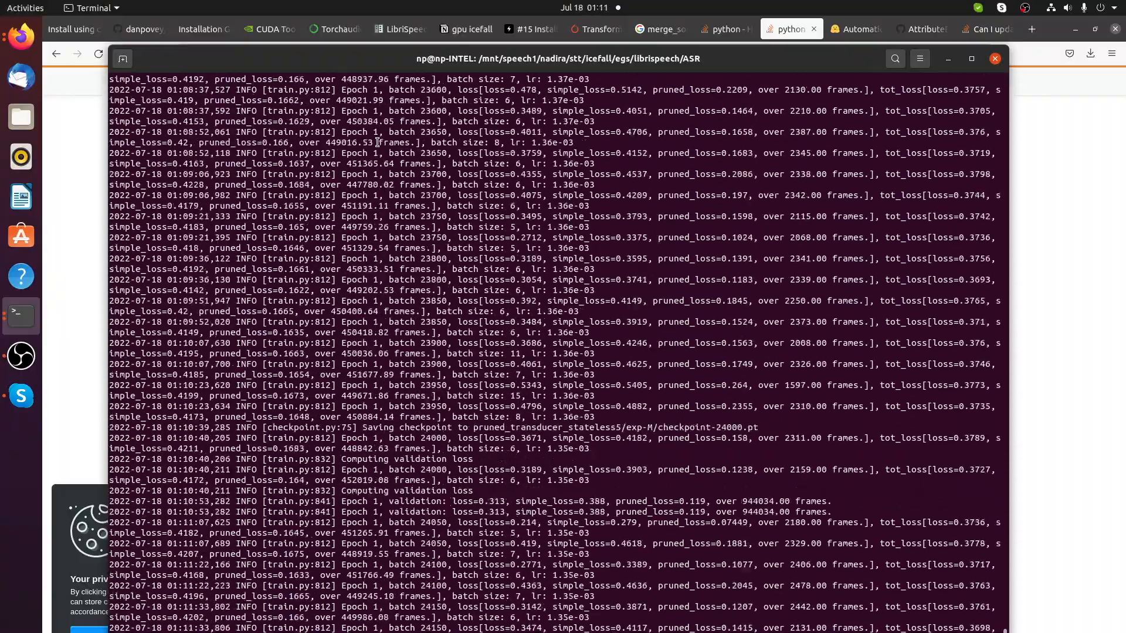